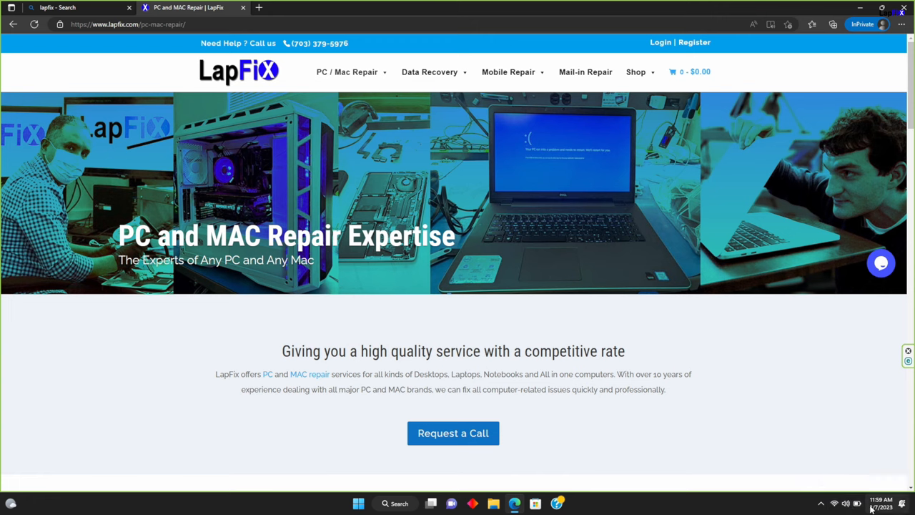
# Open Quick Settings from the taskbar to check for a brightness slider
pyautogui.click(846, 503)
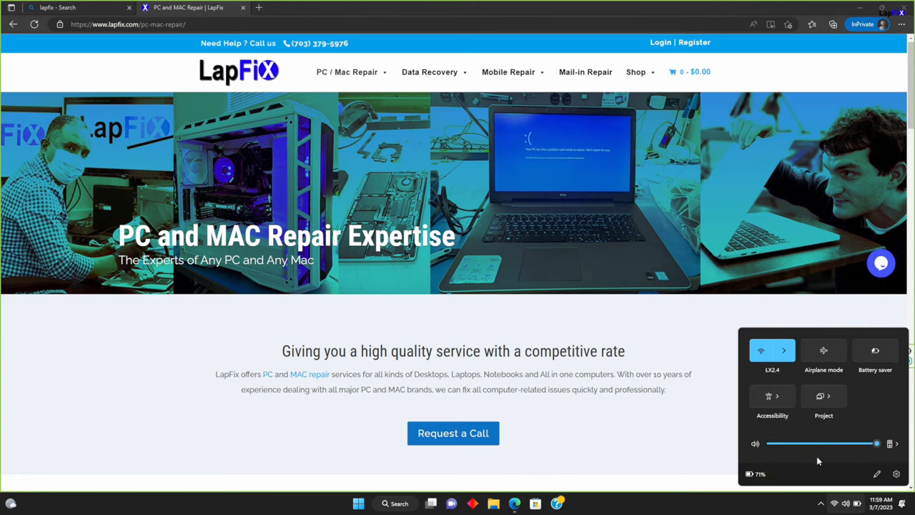
pyautogui.moveTo(444, 469)
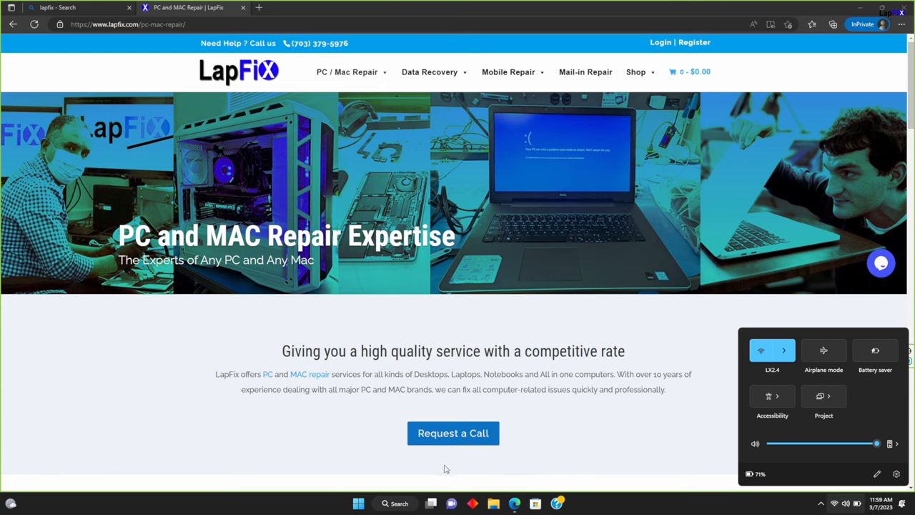
pyautogui.moveTo(430, 469)
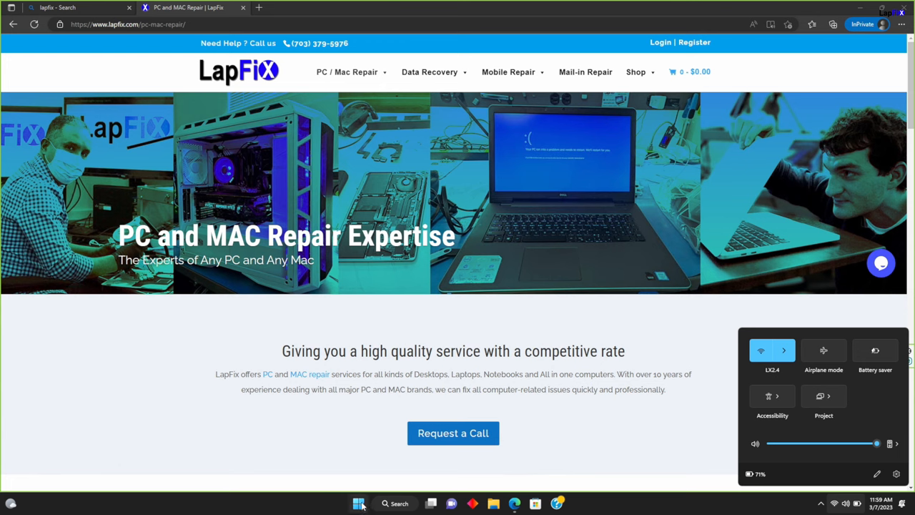
pyautogui.moveTo(404, 503)
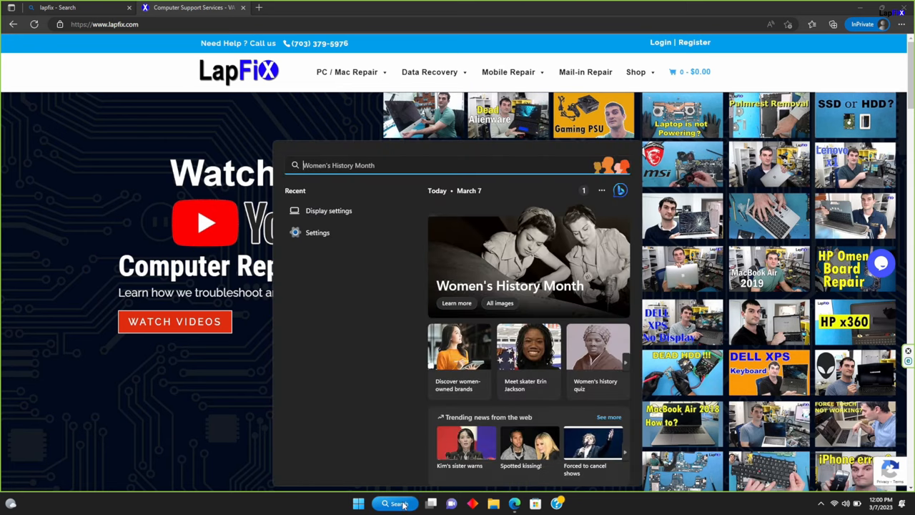
# Search for Display settings, scroll through the page looking for brightness, then close Settings
pyautogui.write('b')
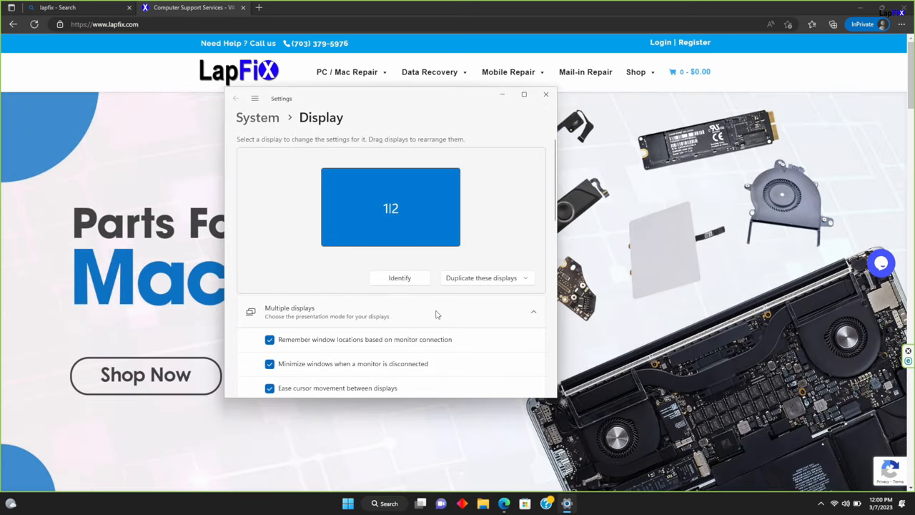
pyautogui.scroll(-3)
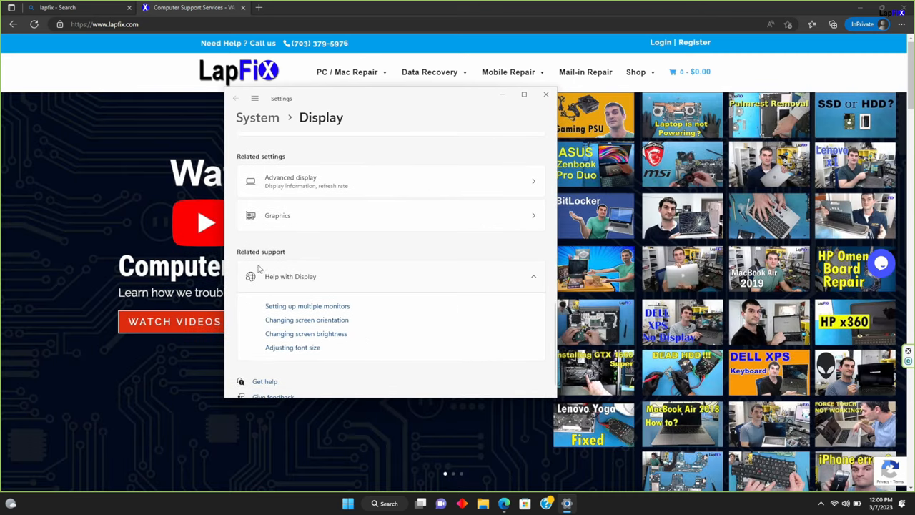
pyautogui.moveTo(332, 334)
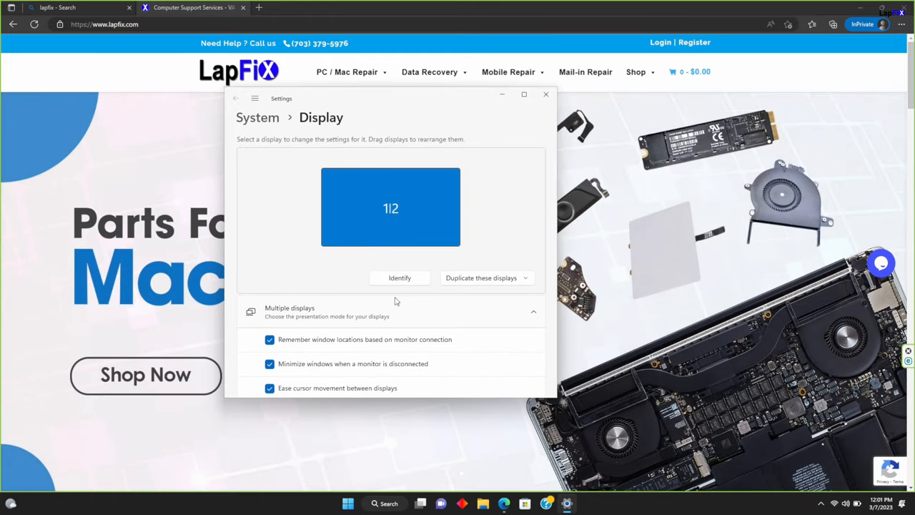
pyautogui.moveTo(516, 223)
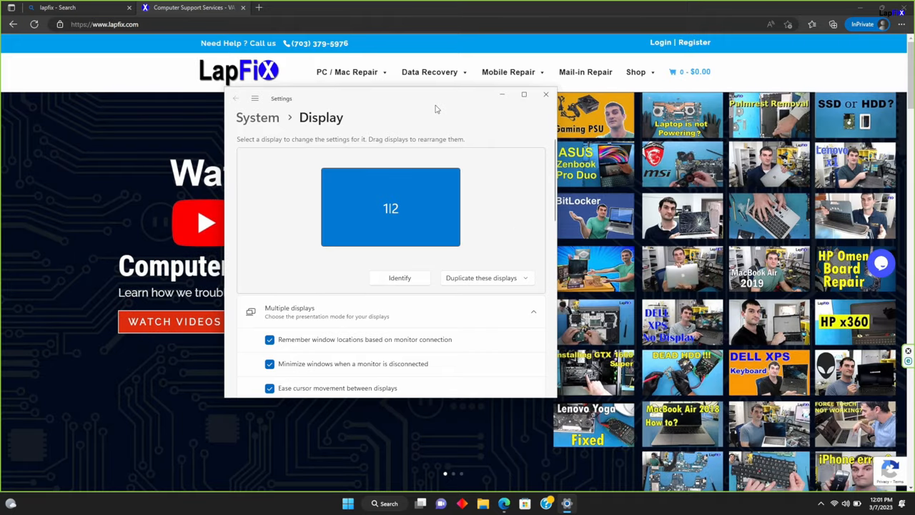
pyautogui.click(545, 94)
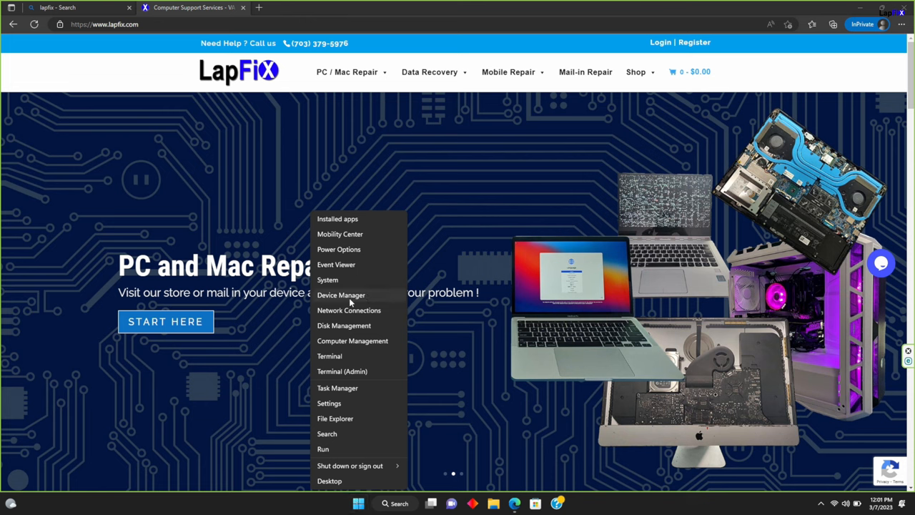
# Launch Device Manager from the Start quick-link menu
pyautogui.click(341, 295)
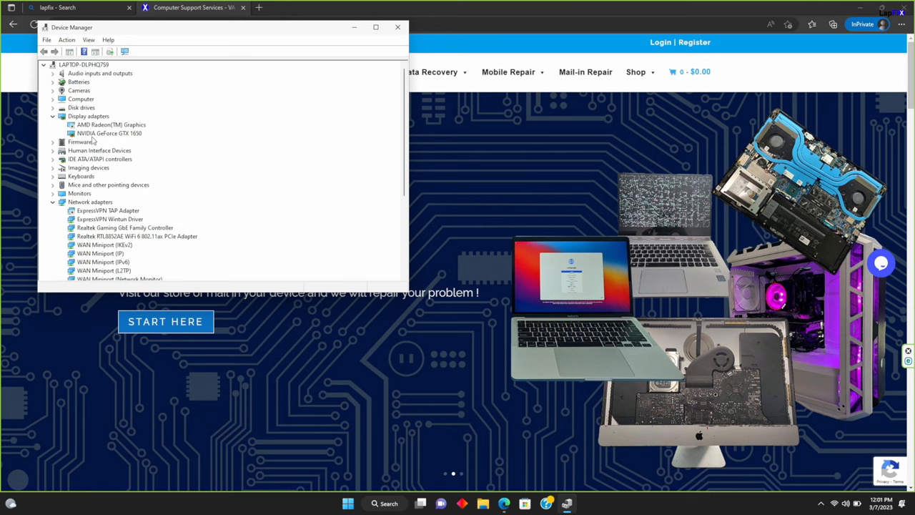
pyautogui.moveTo(109, 130)
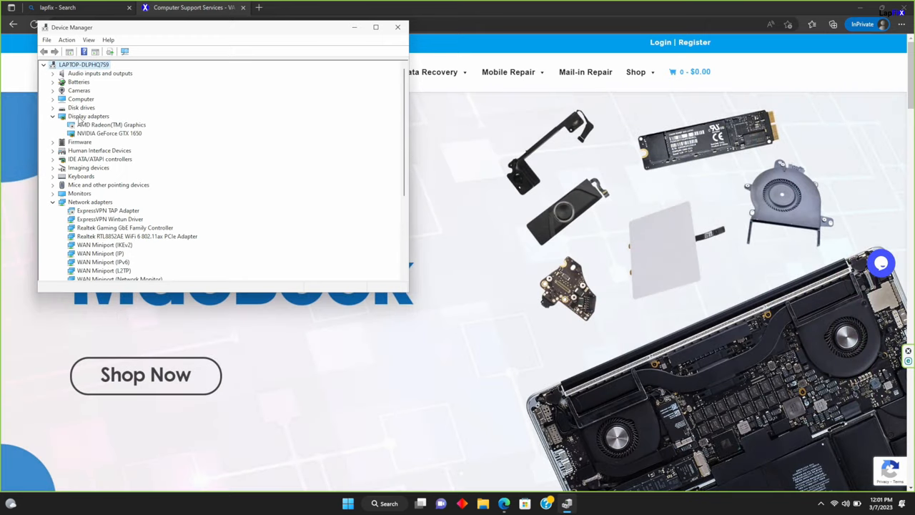
pyautogui.moveTo(55, 120)
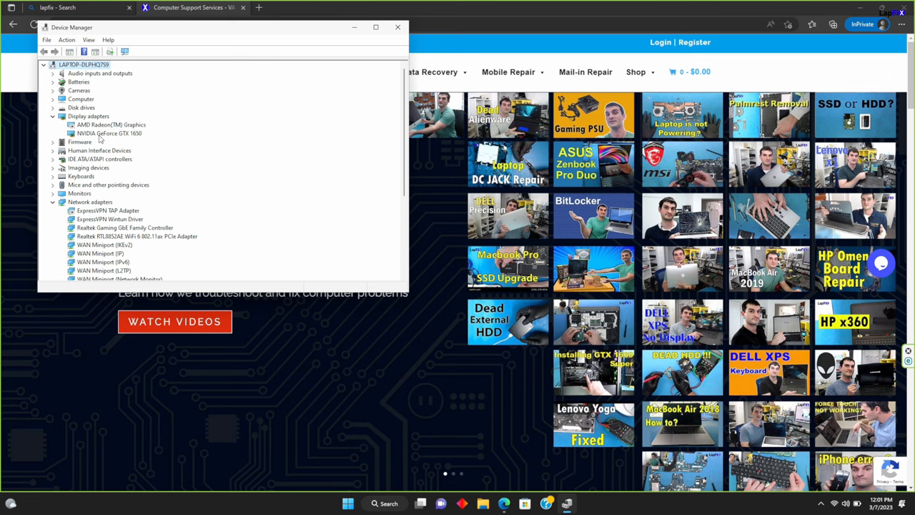
pyautogui.moveTo(139, 138)
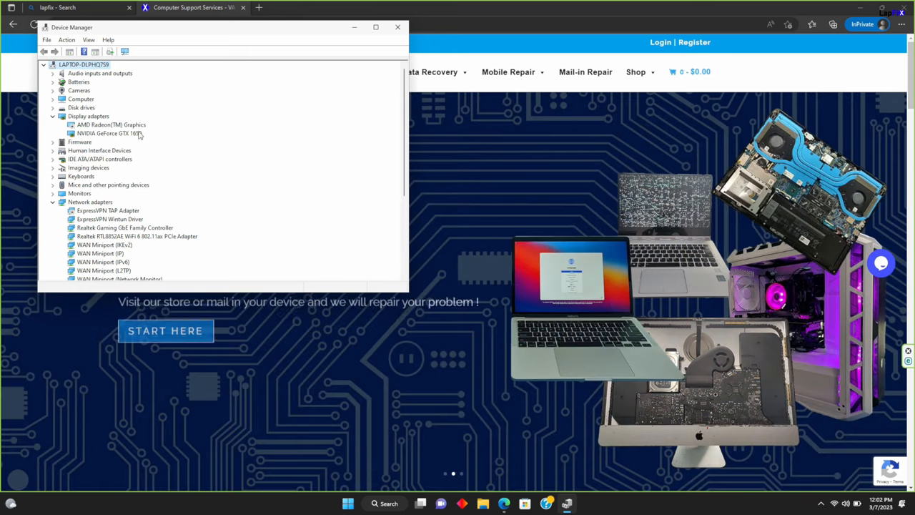
# Bring up the context menu for the AMD Radeon(TM) Graphics adapter
pyautogui.rightClick(111, 124)
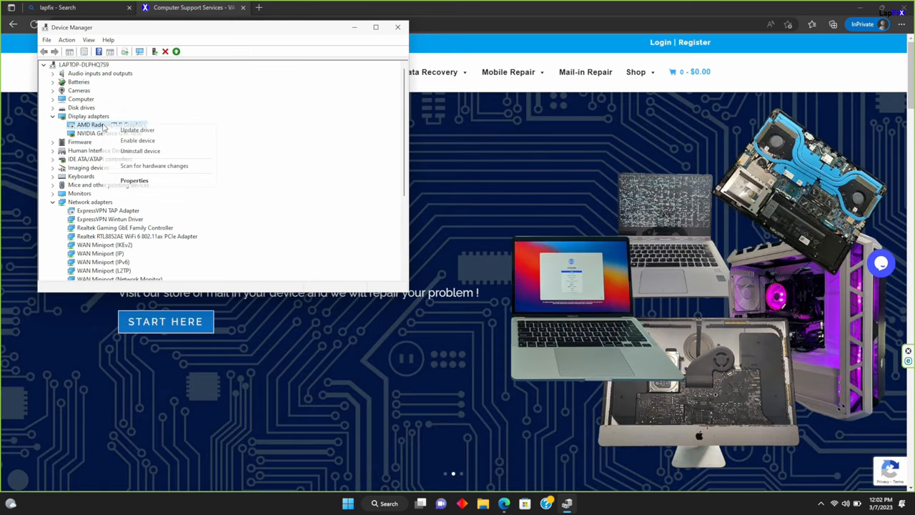
pyautogui.moveTo(138, 140)
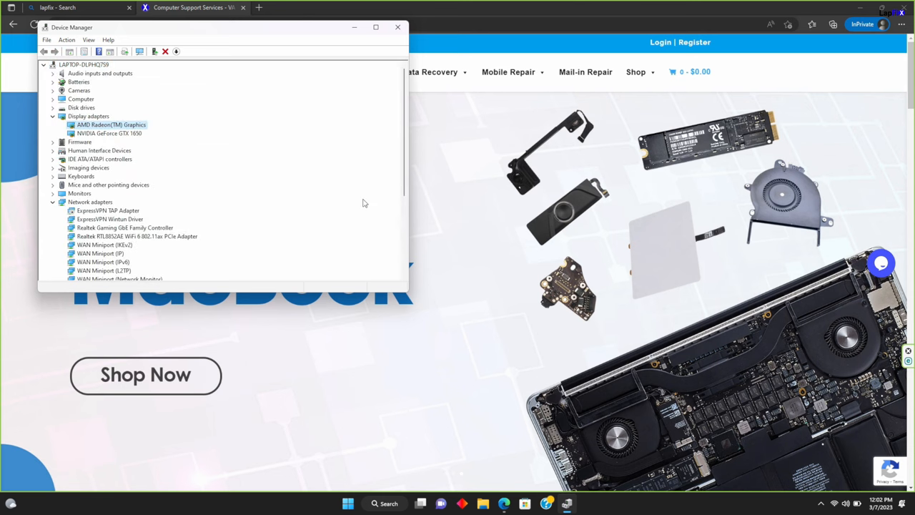
pyautogui.moveTo(488, 373)
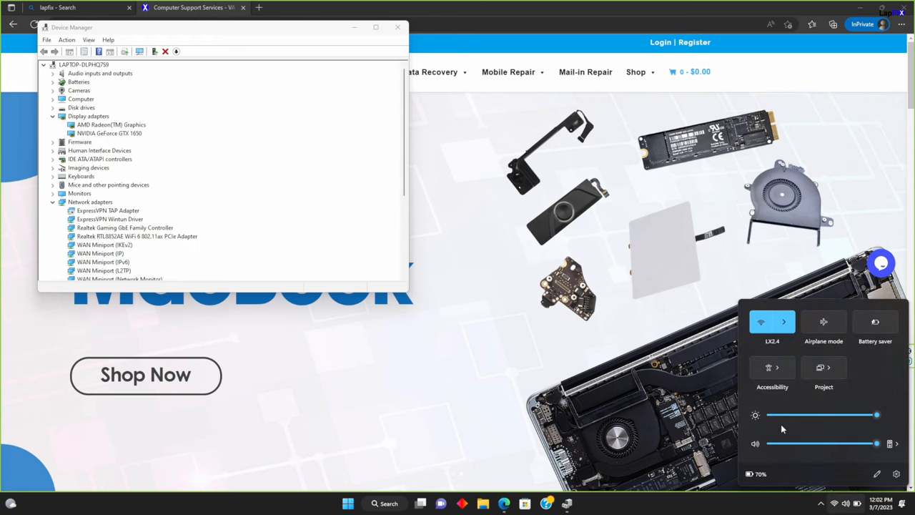
pyautogui.moveTo(727, 329)
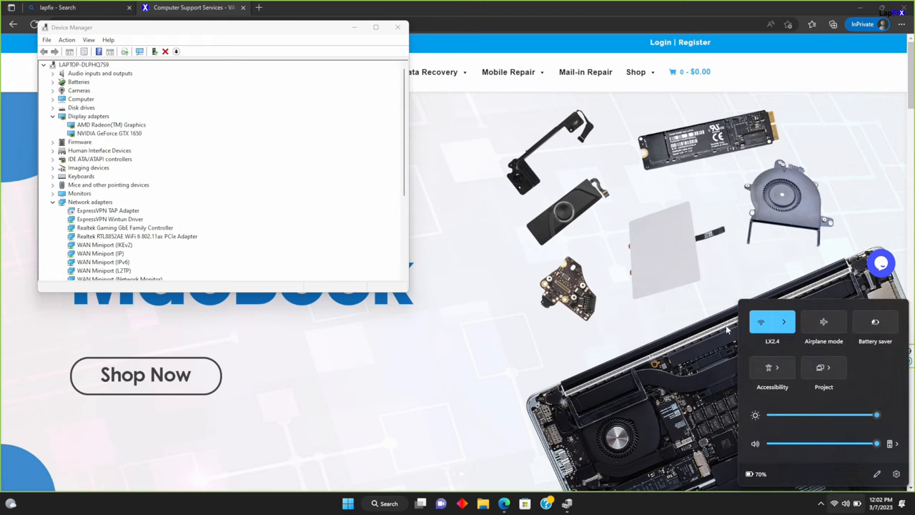
# Drop Quick Settings brightness to zero and back to full, then reselect the AMD Radeon adapter
pyautogui.moveTo(877, 415); pyautogui.dragTo(770, 415)
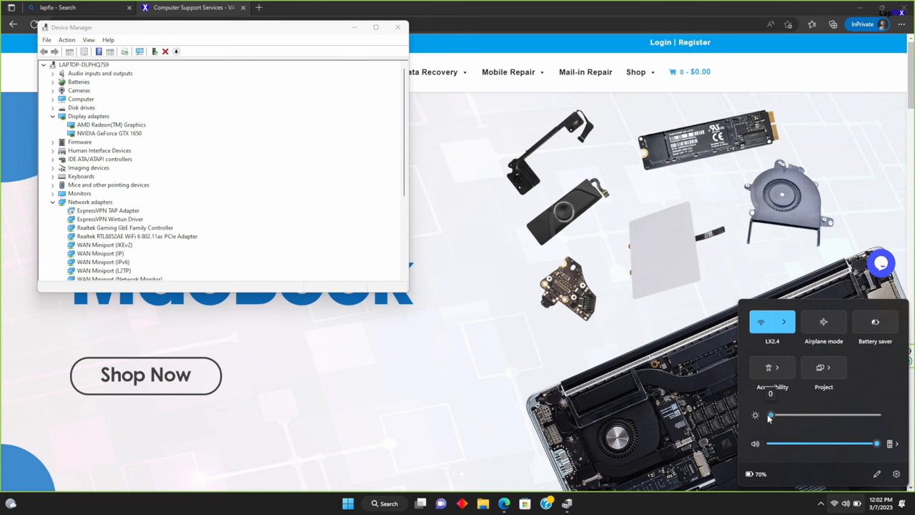
pyautogui.moveTo(770, 414); pyautogui.dragTo(841, 414)
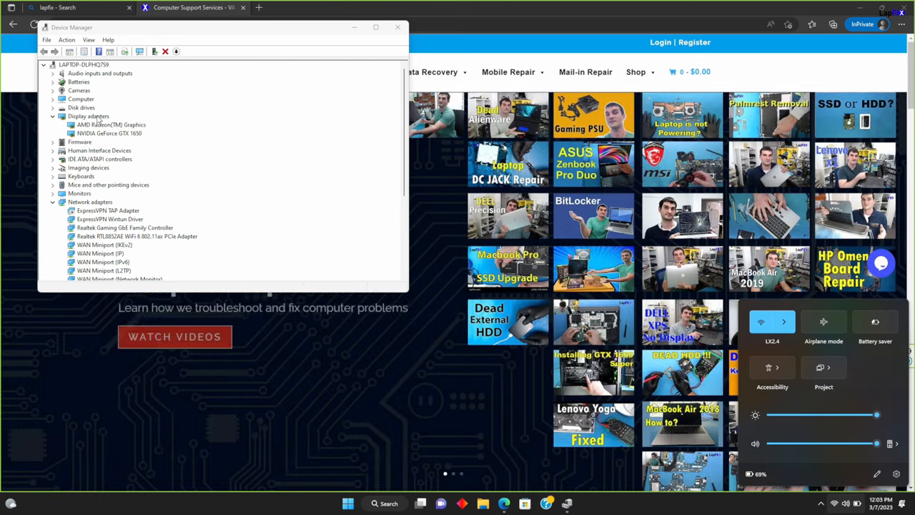
pyautogui.click(112, 124)
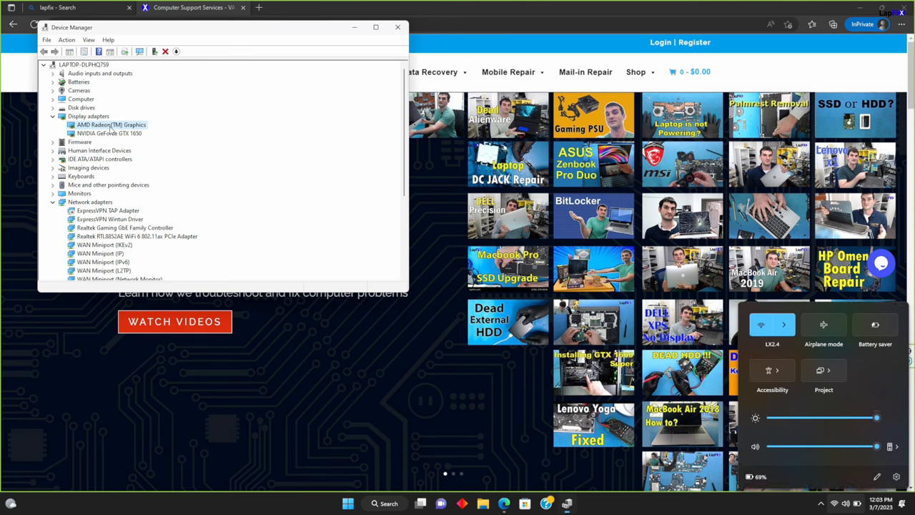
pyautogui.rightClick(110, 124)
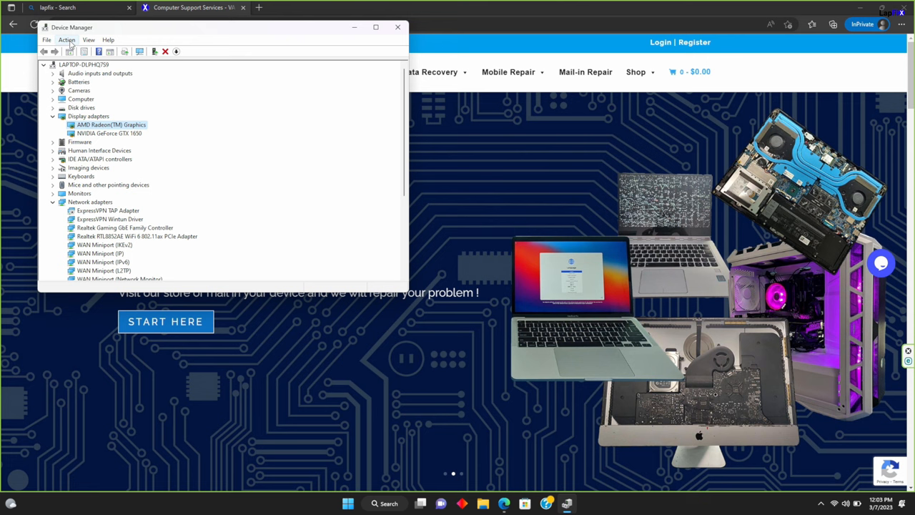
# Run Action > Scan for hardware changes in Device Manager
pyautogui.click(66, 39)
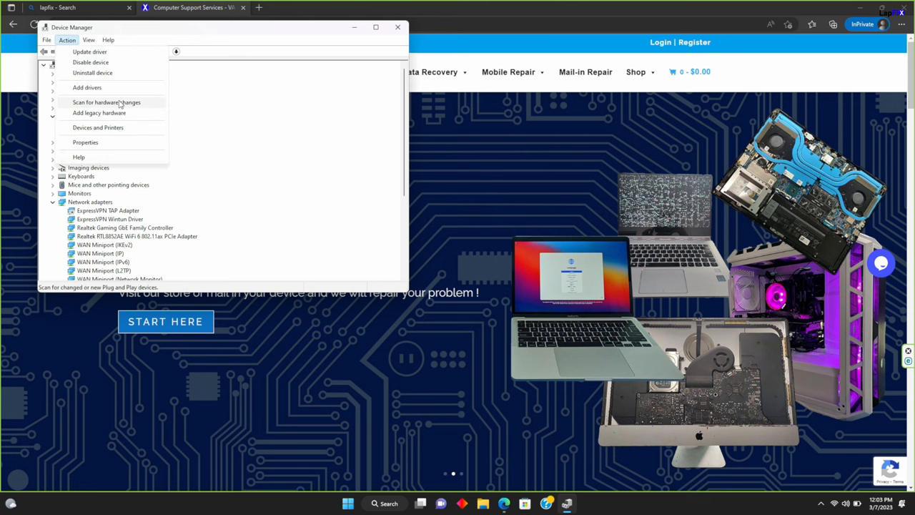
pyautogui.click(106, 101)
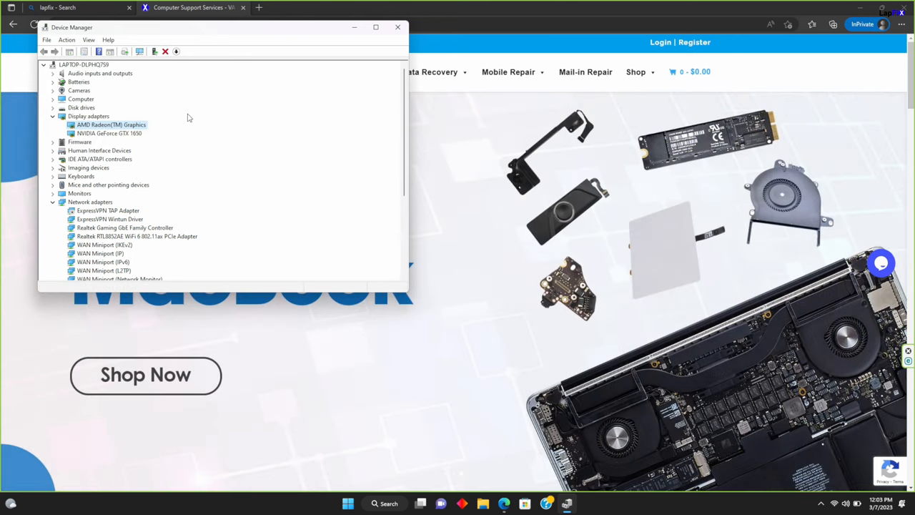
pyautogui.moveTo(127, 142)
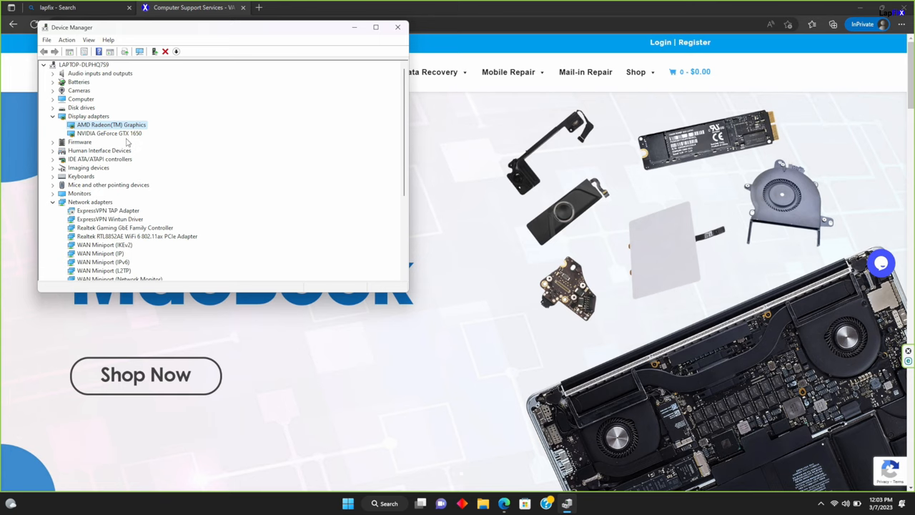
pyautogui.moveTo(823, 493)
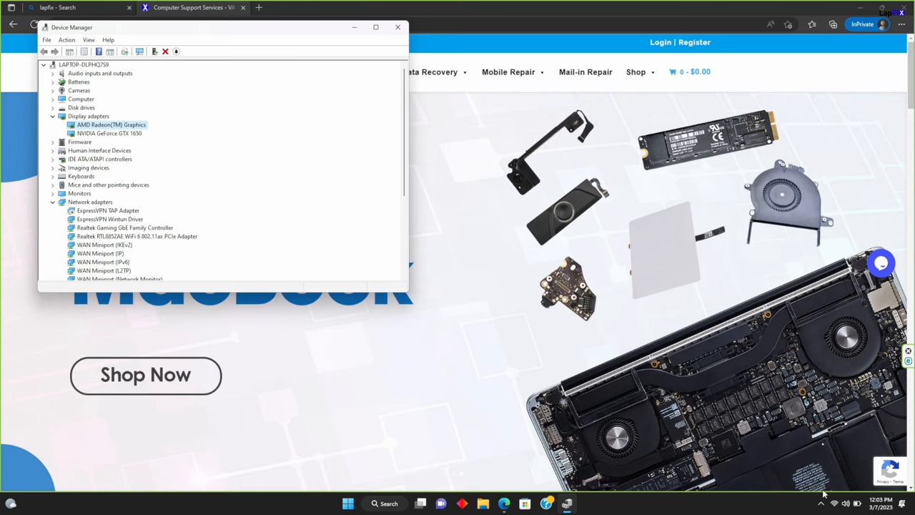
pyautogui.moveTo(307, 146)
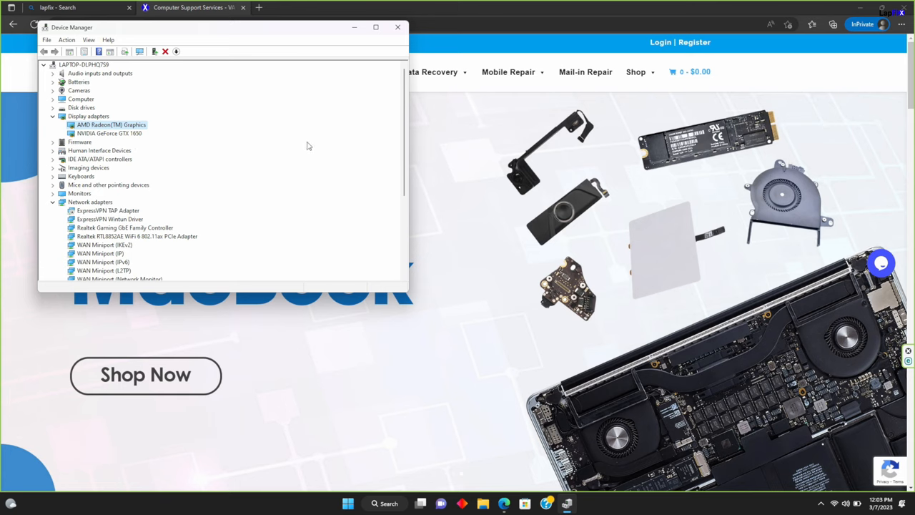
pyautogui.moveTo(151, 142)
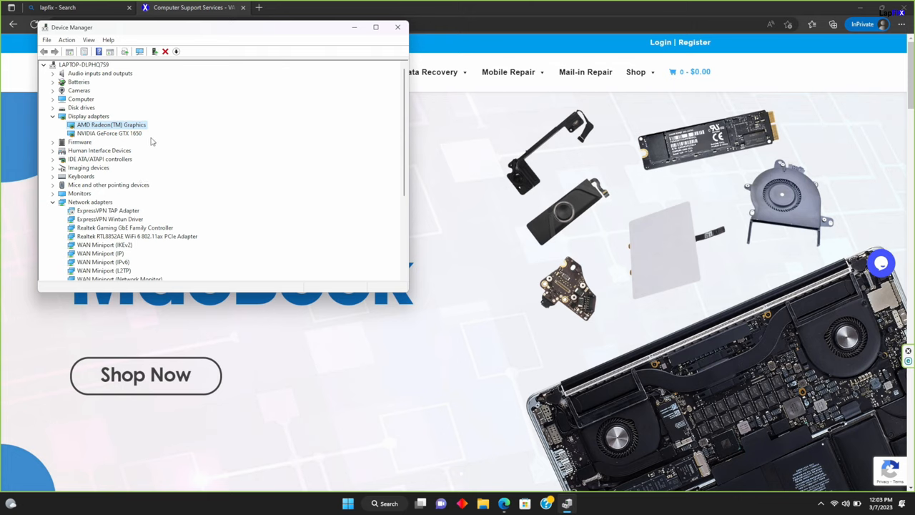
pyautogui.moveTo(439, 466)
pyautogui.write('bright')
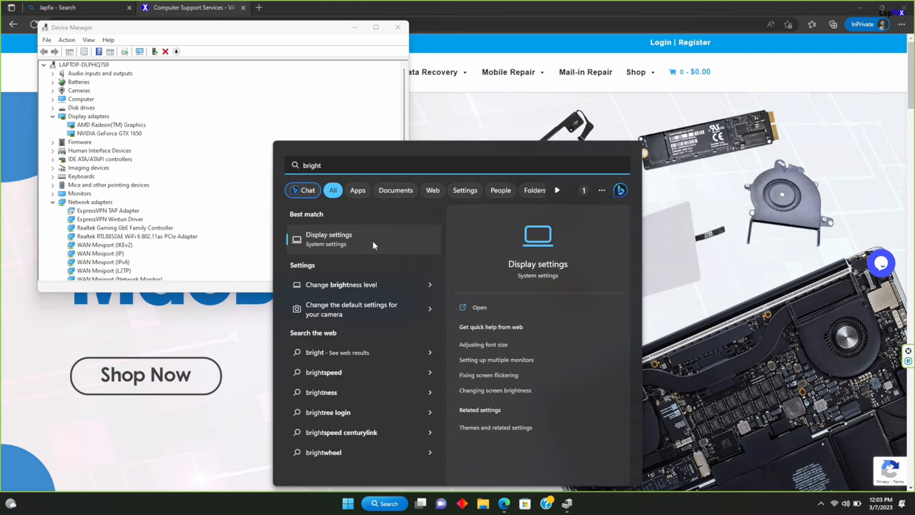
# On the Display page, drag the Brightness slider down to 71 and back to full
pyautogui.click(329, 239)
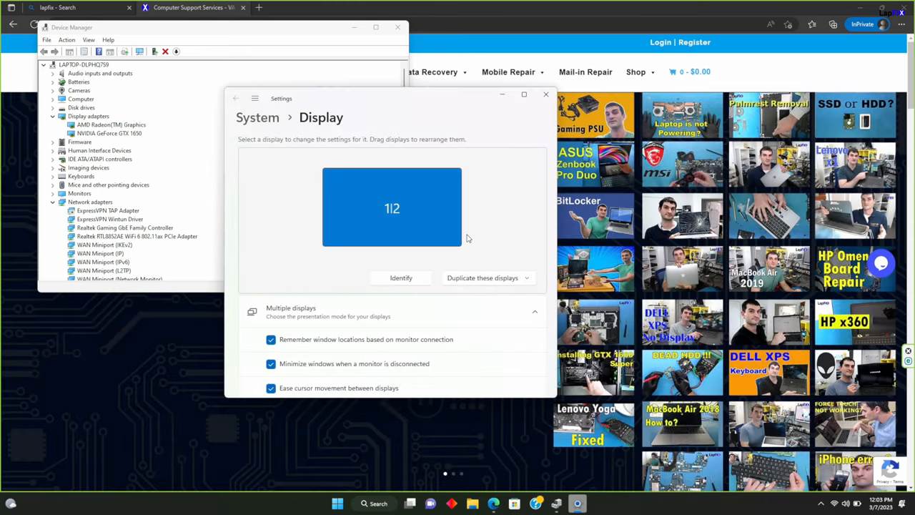
pyautogui.scroll(-3)
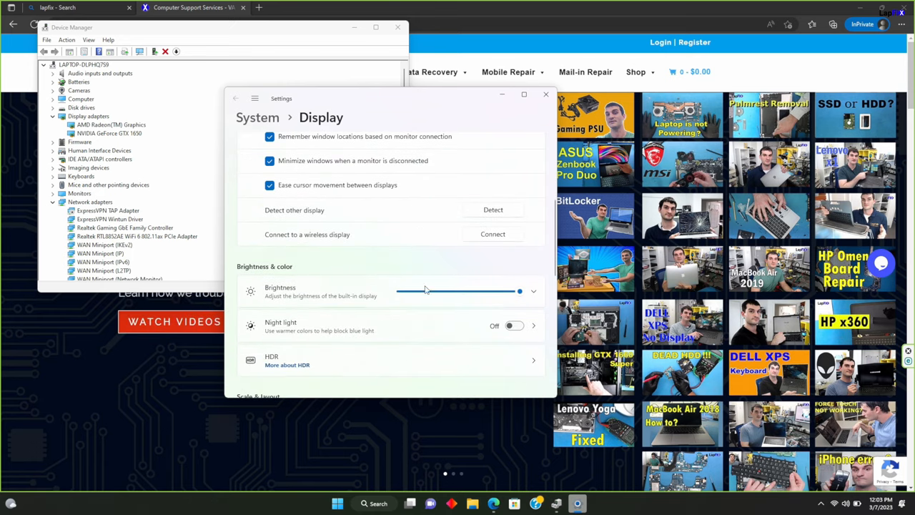
pyautogui.moveTo(520, 290); pyautogui.dragTo(485, 291)
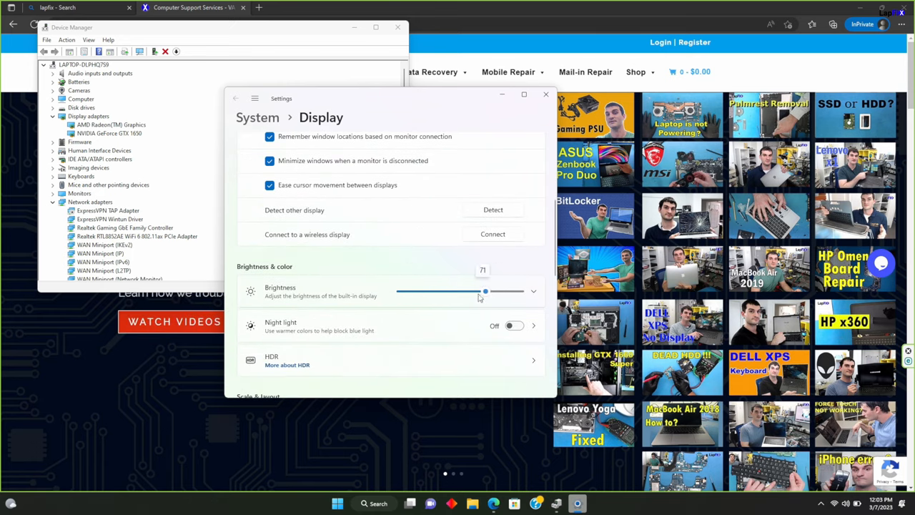
pyautogui.moveTo(486, 291); pyautogui.dragTo(520, 291)
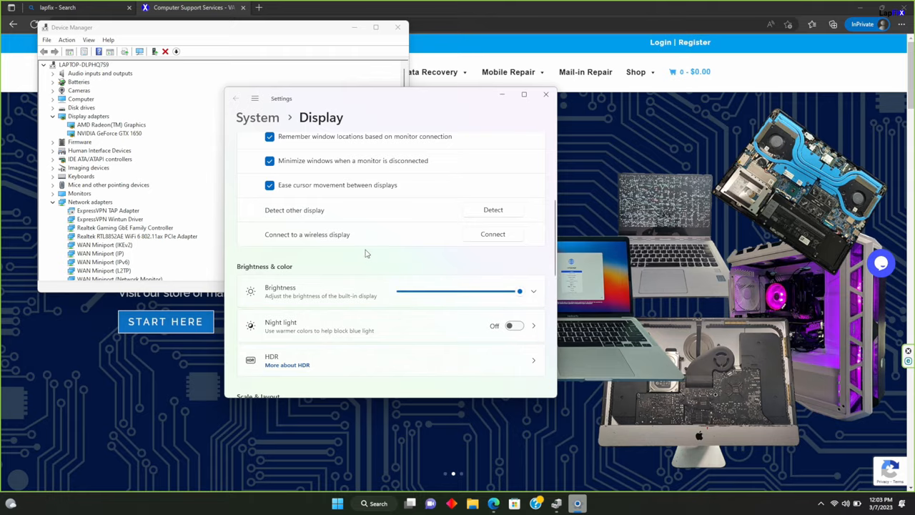